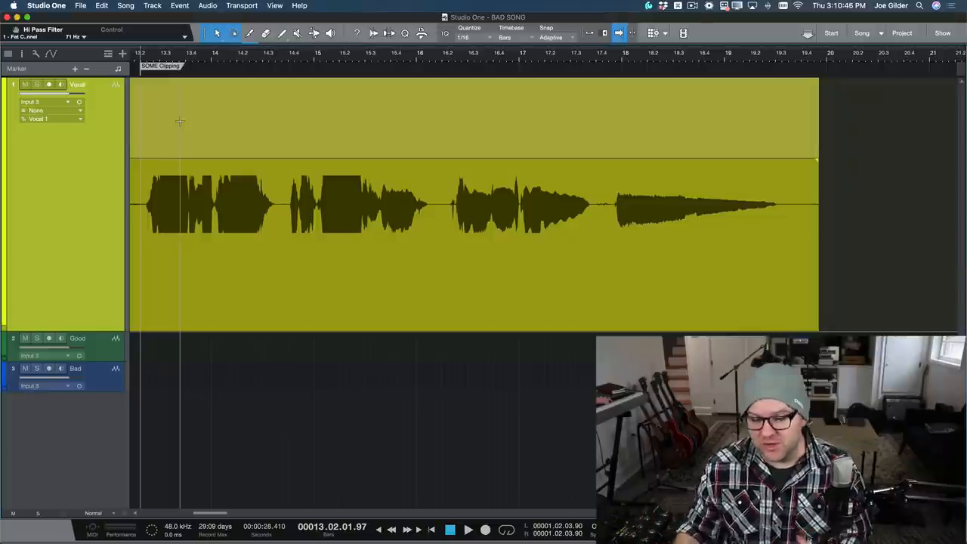
mouse_move(346, 189)
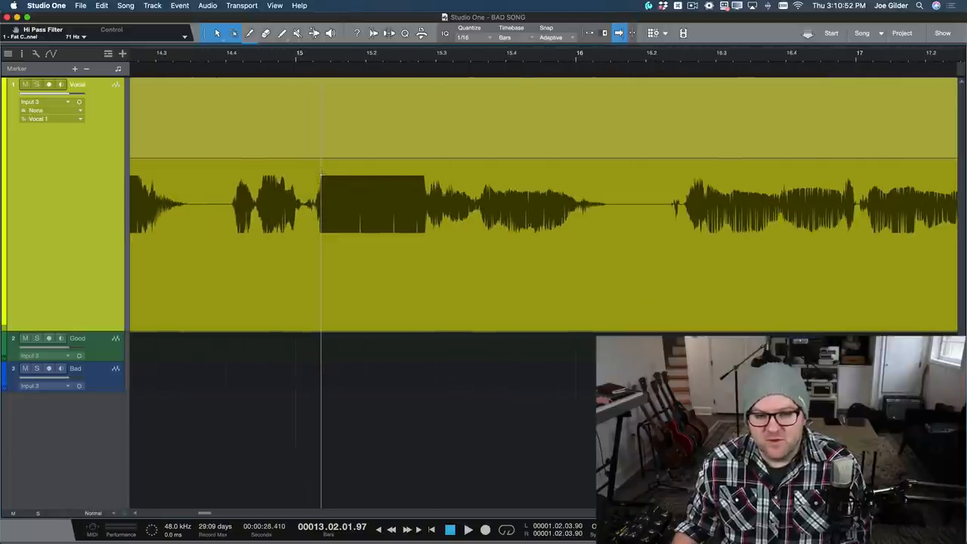
Play back the recorded Good and Bad vocal takes for comparison
drag(321, 204, 429, 204)
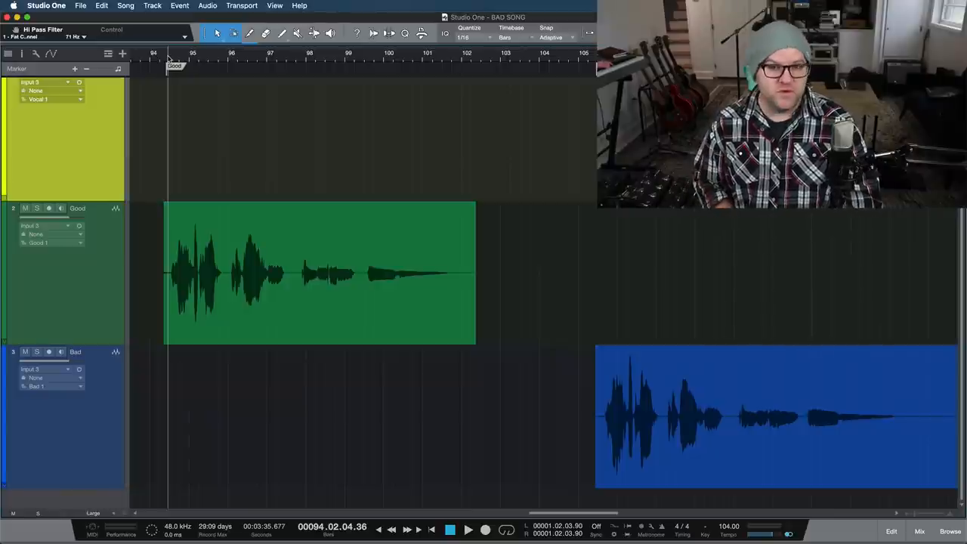
click(466, 529)
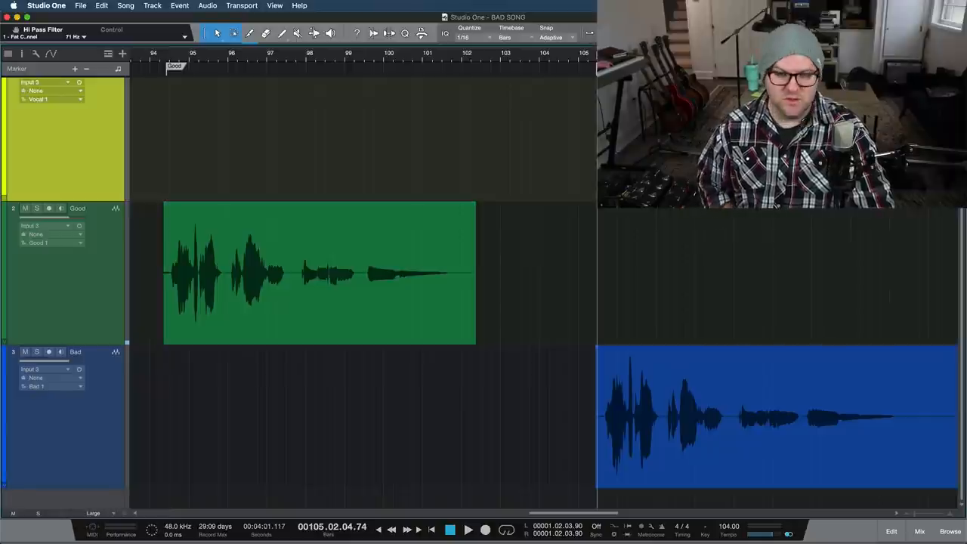
click(469, 528)
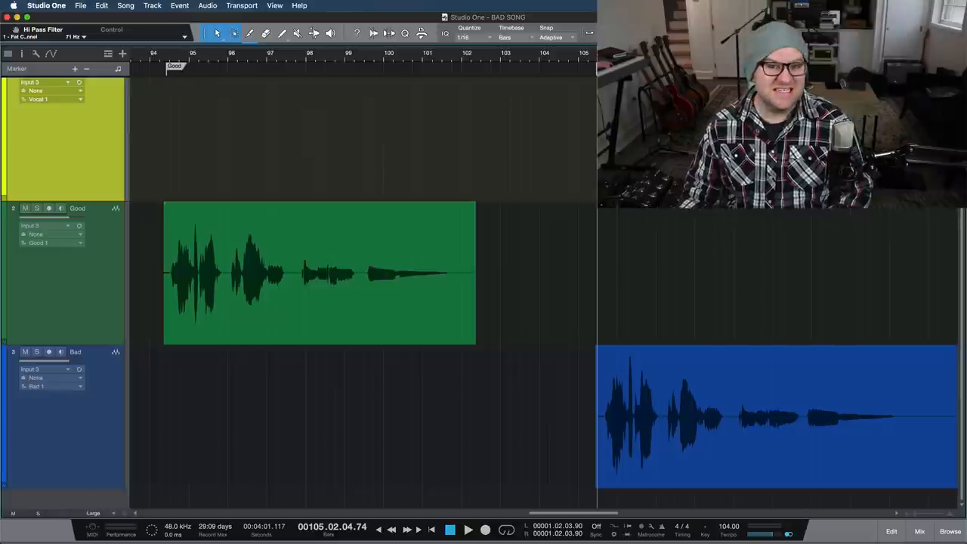
Bring up the Fat Channel XT insert window on the Bad vocal track
click(922, 532)
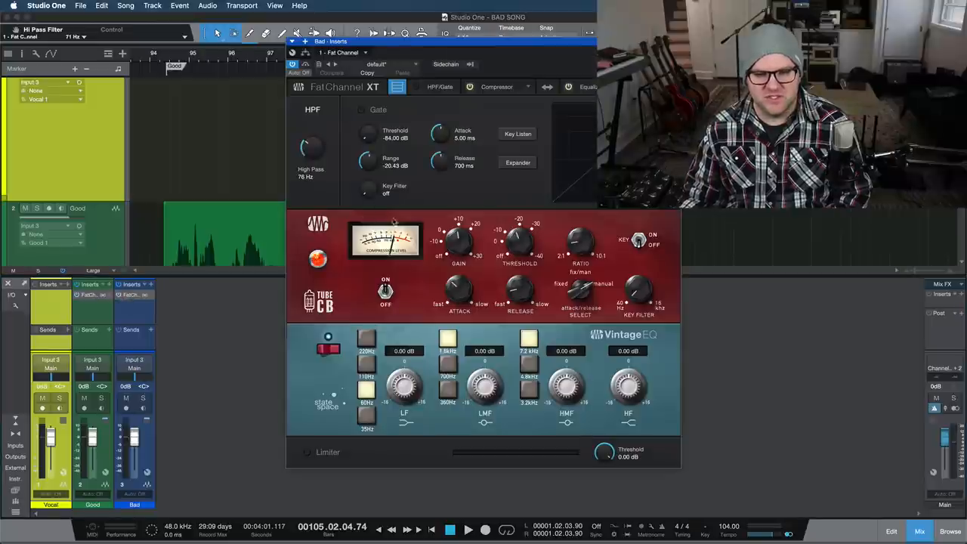
click(6, 284)
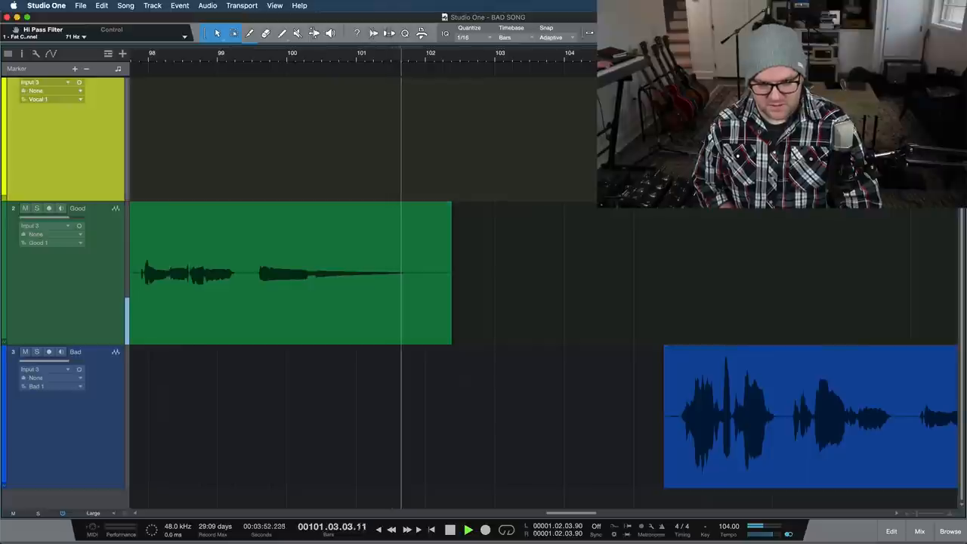
click(471, 529)
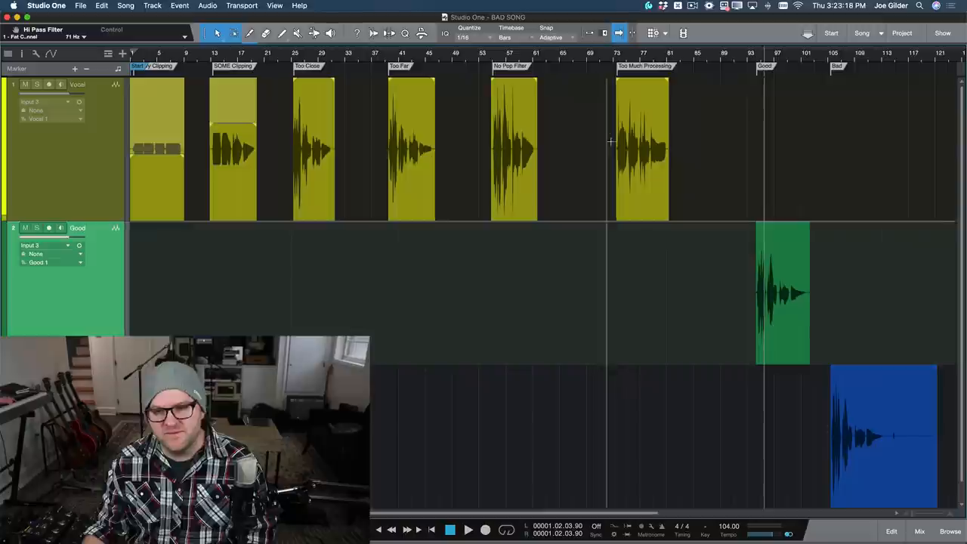
mouse_move(630, 160)
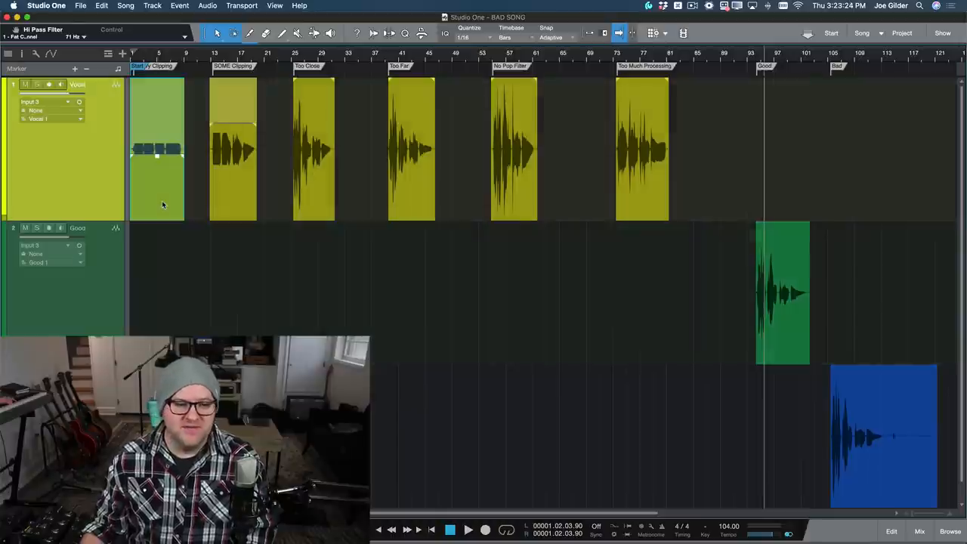
click(514, 151)
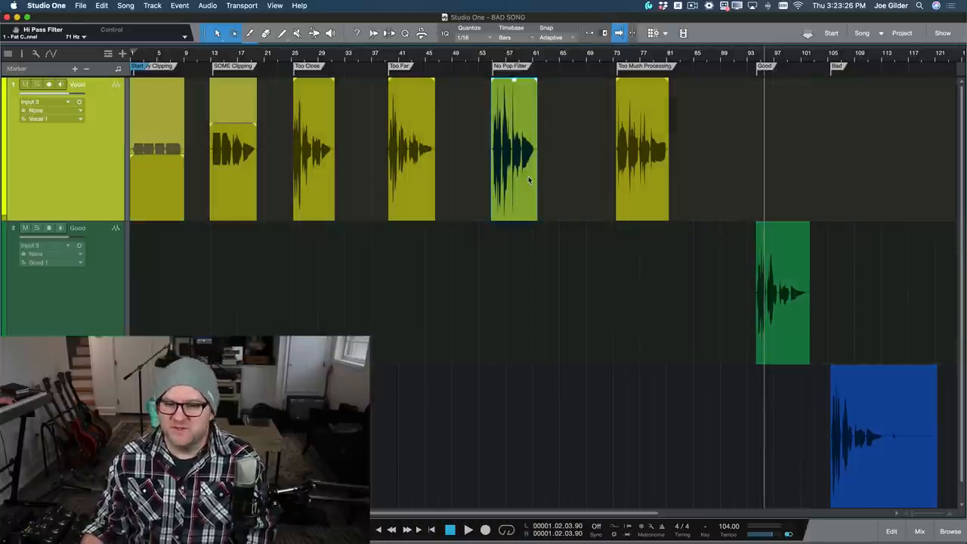
click(411, 149)
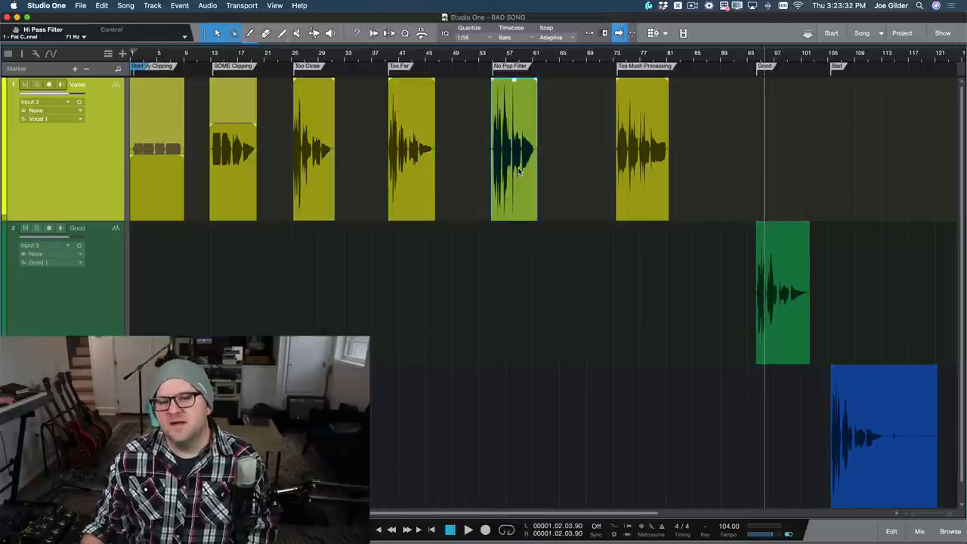
click(641, 151)
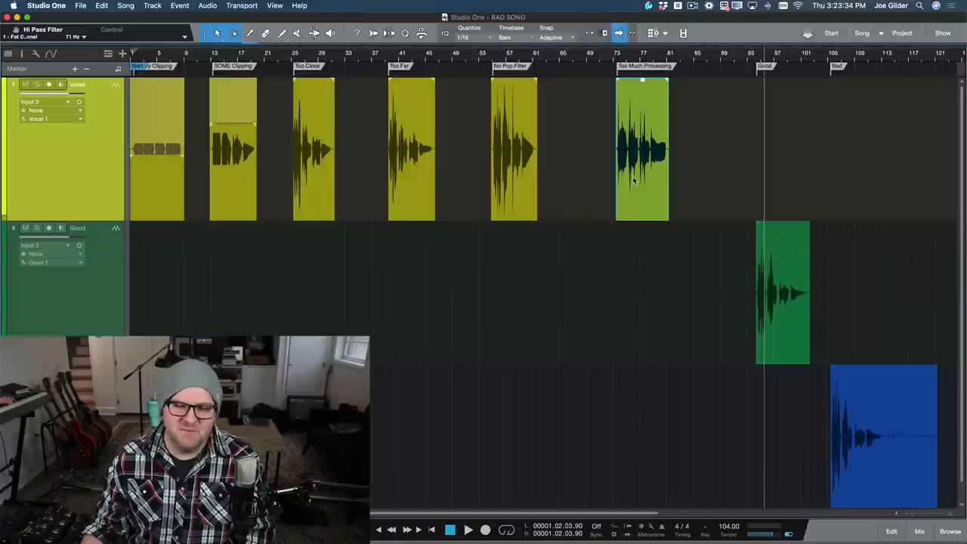